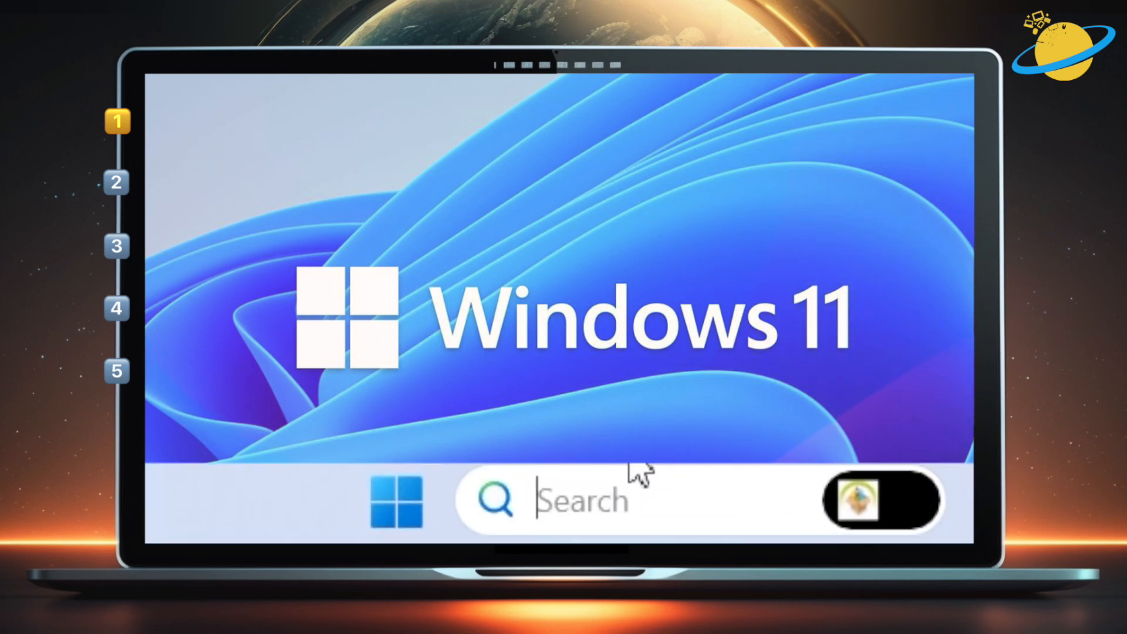
Turn on getting the latest updates as soon as available, then restart to install 23H2.
text(up)
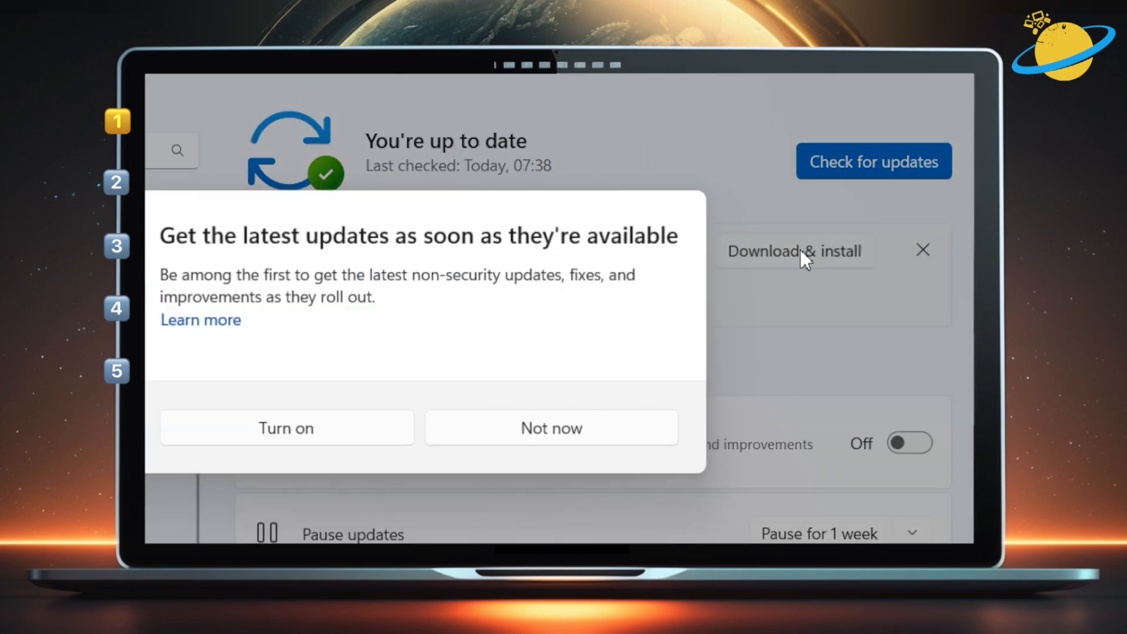
mouse_move(358, 434)
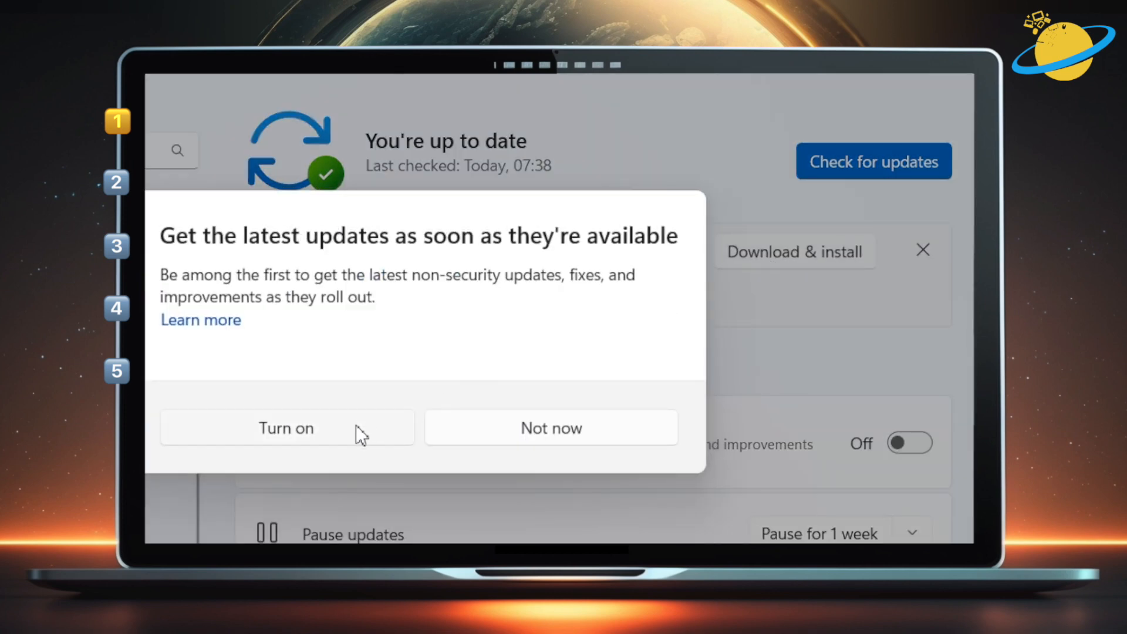
click(286, 428)
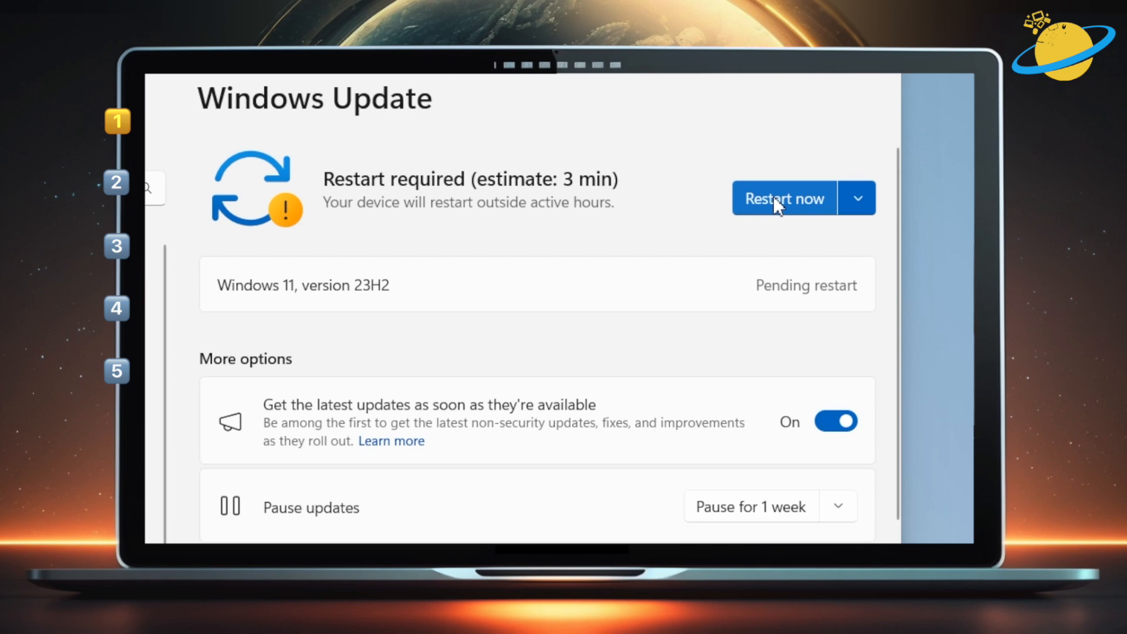
click(784, 198)
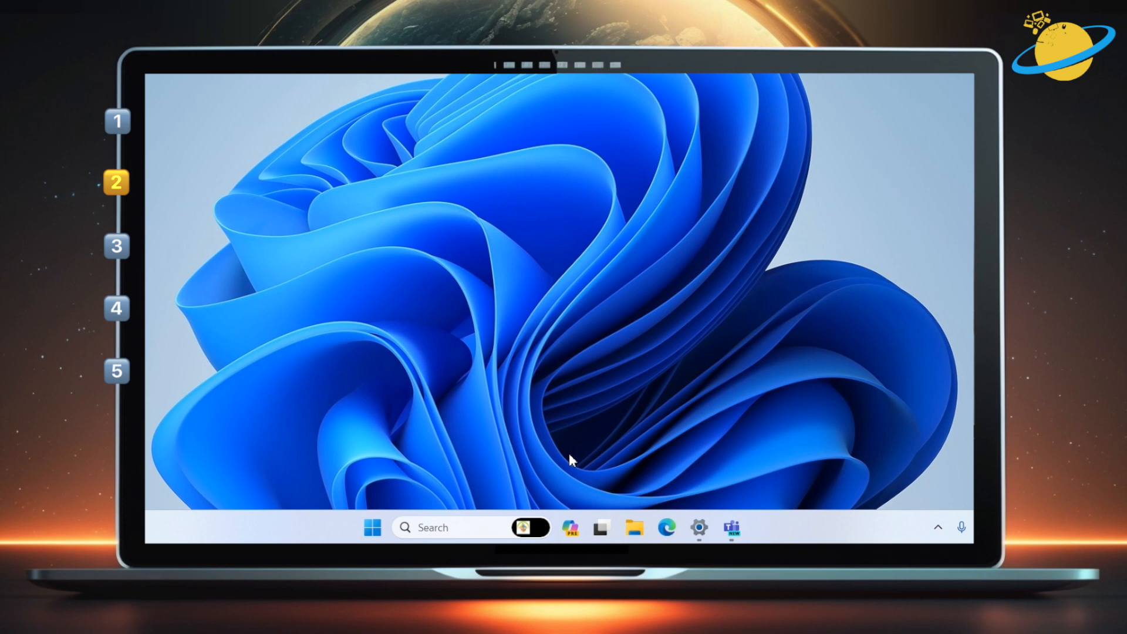
mouse_move(528, 506)
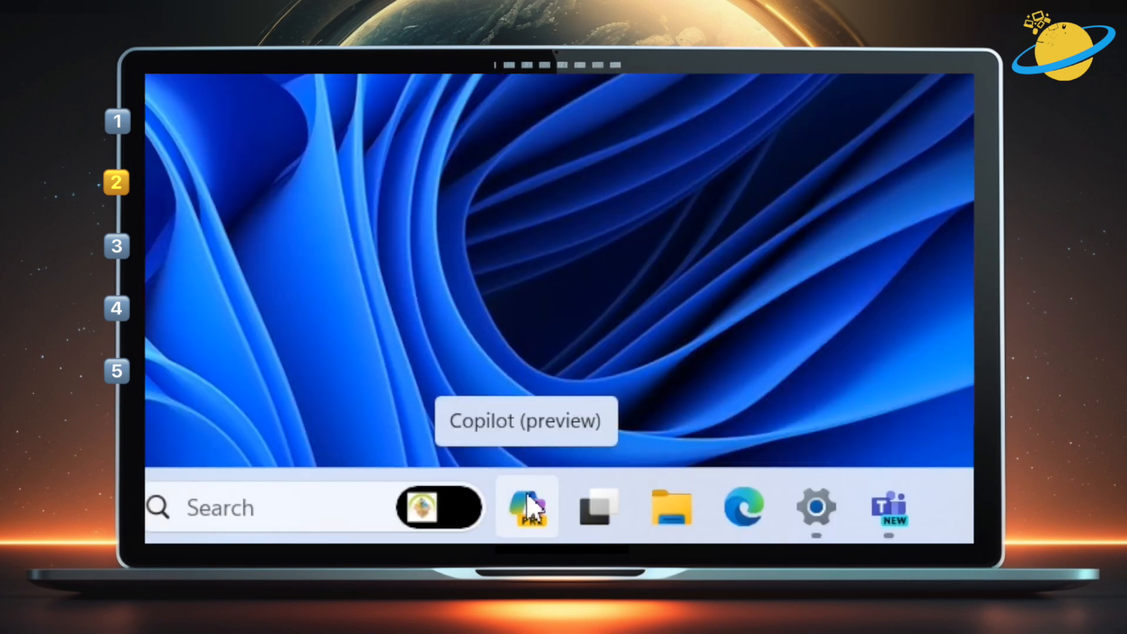
Open the Copilot (preview) sidebar from the taskbar icon.
click(527, 507)
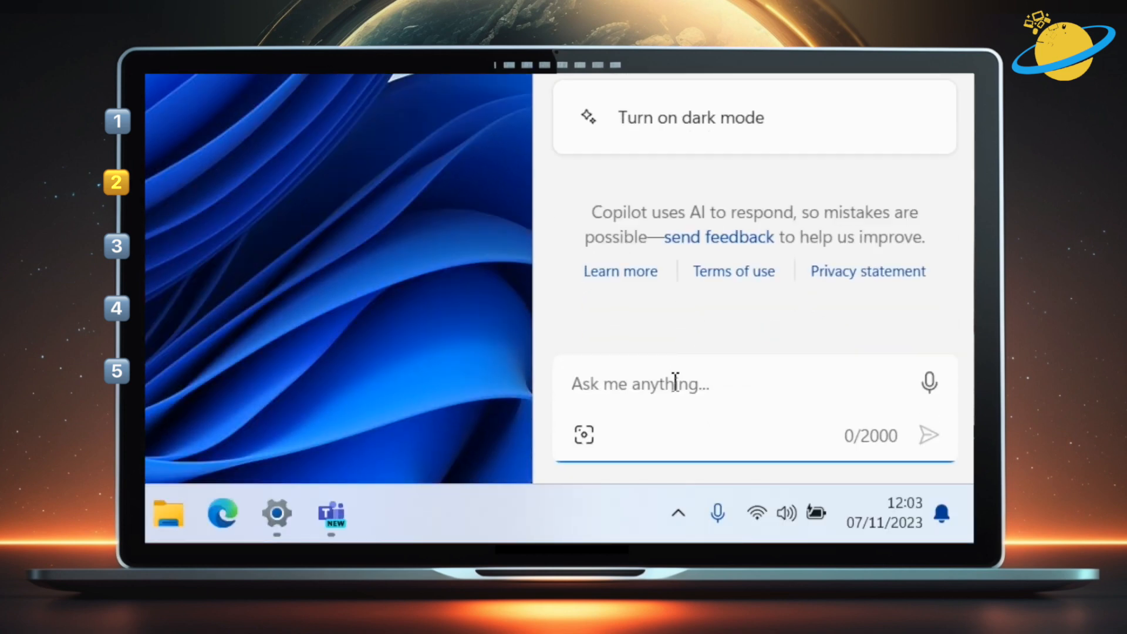
mouse_move(929, 384)
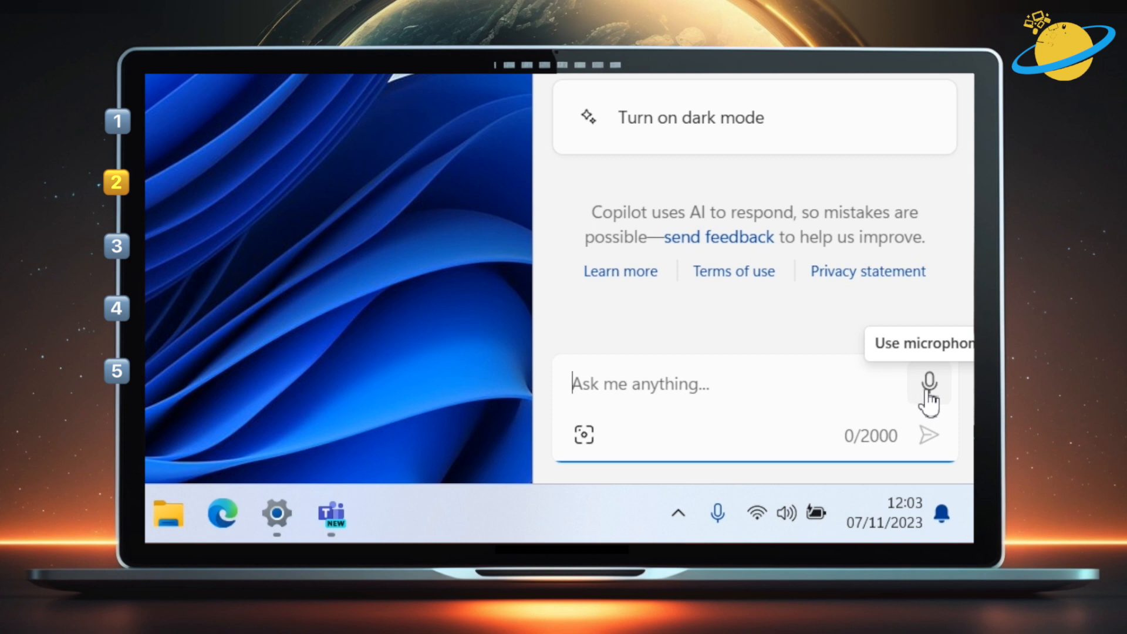
mouse_move(583, 435)
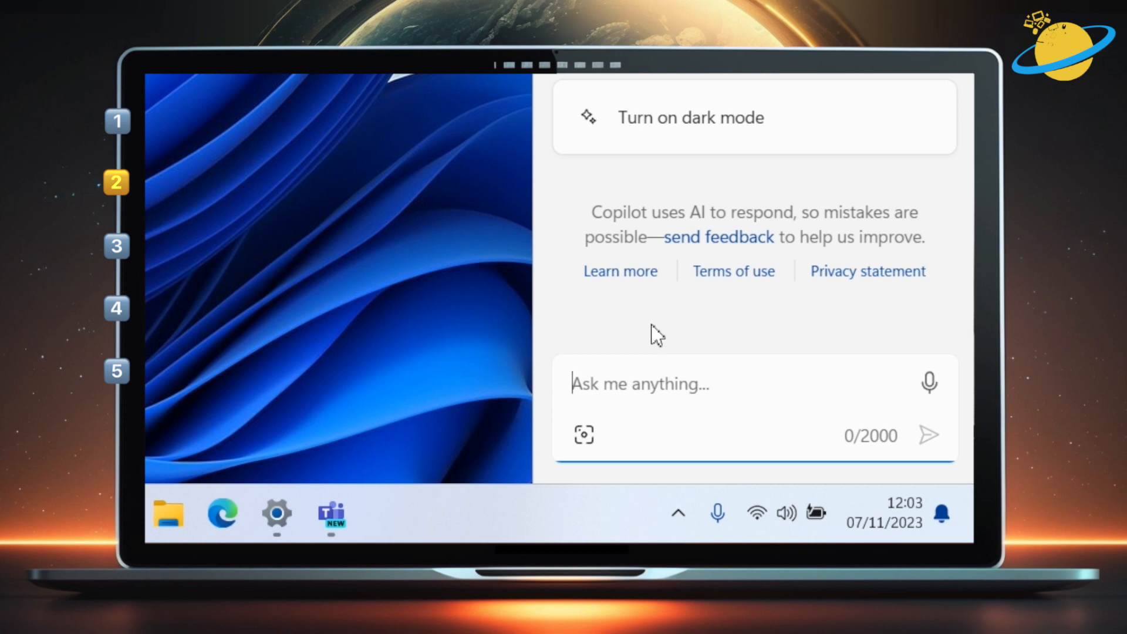
Ask Copilot 'What can Copilot do?'.
text(What can Copilot do?)
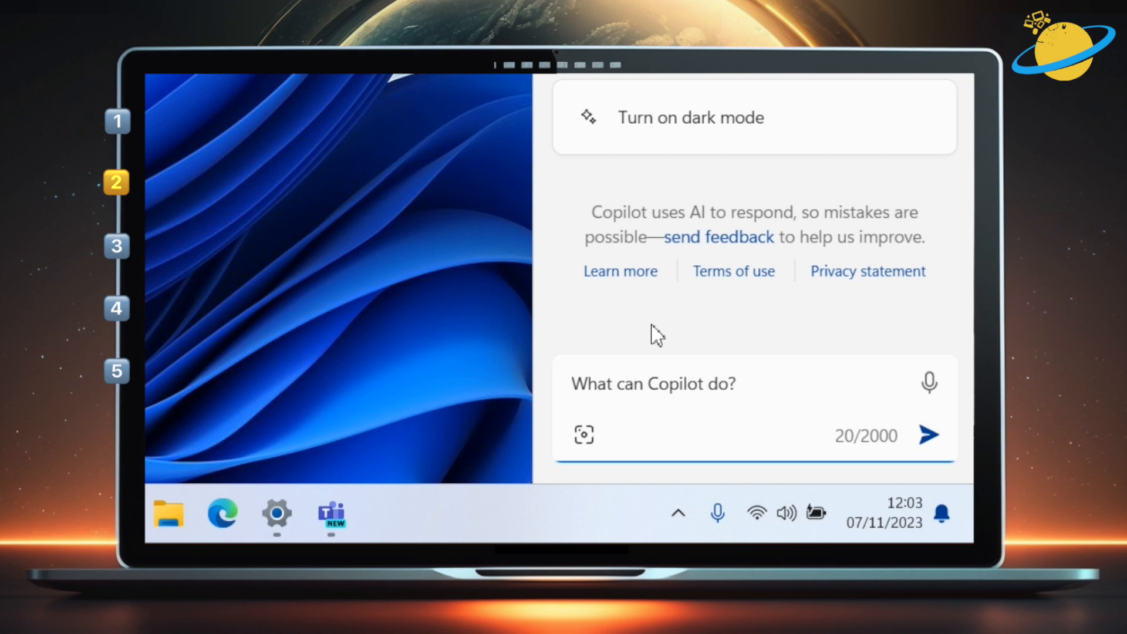
click(929, 434)
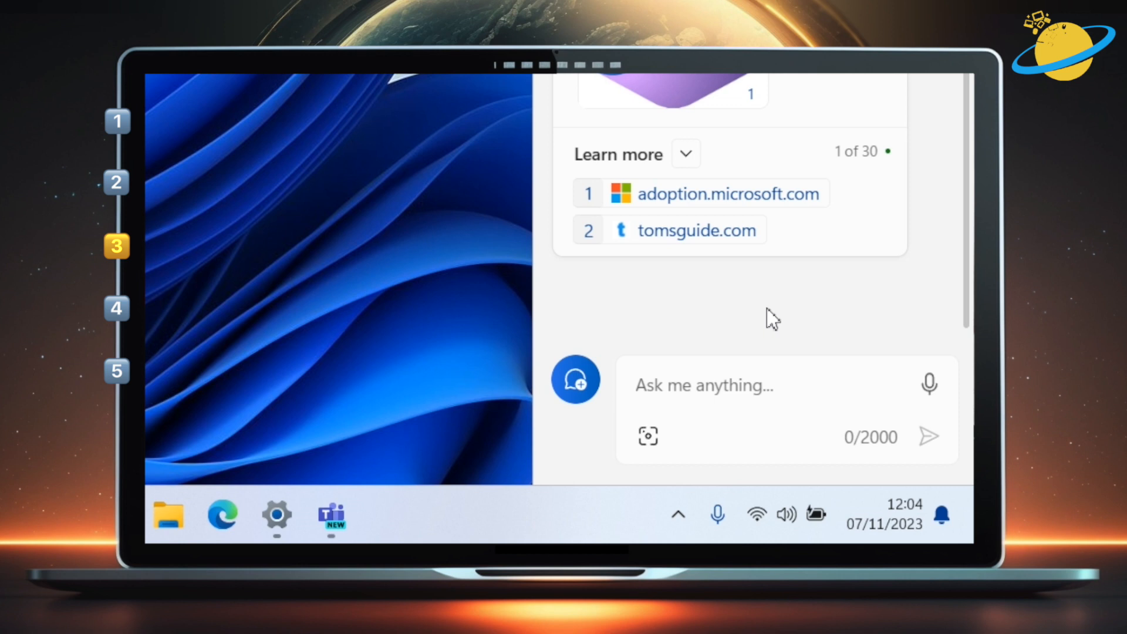
Ask Copilot to open Control Panel and confirm with Yes.
text(open Con)
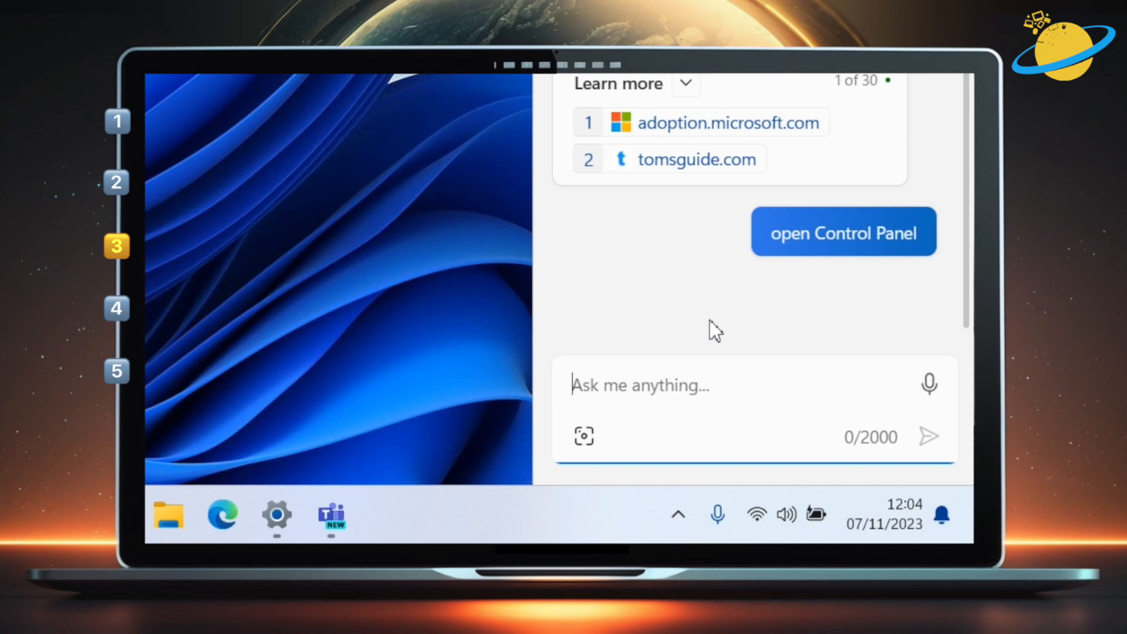
click(842, 231)
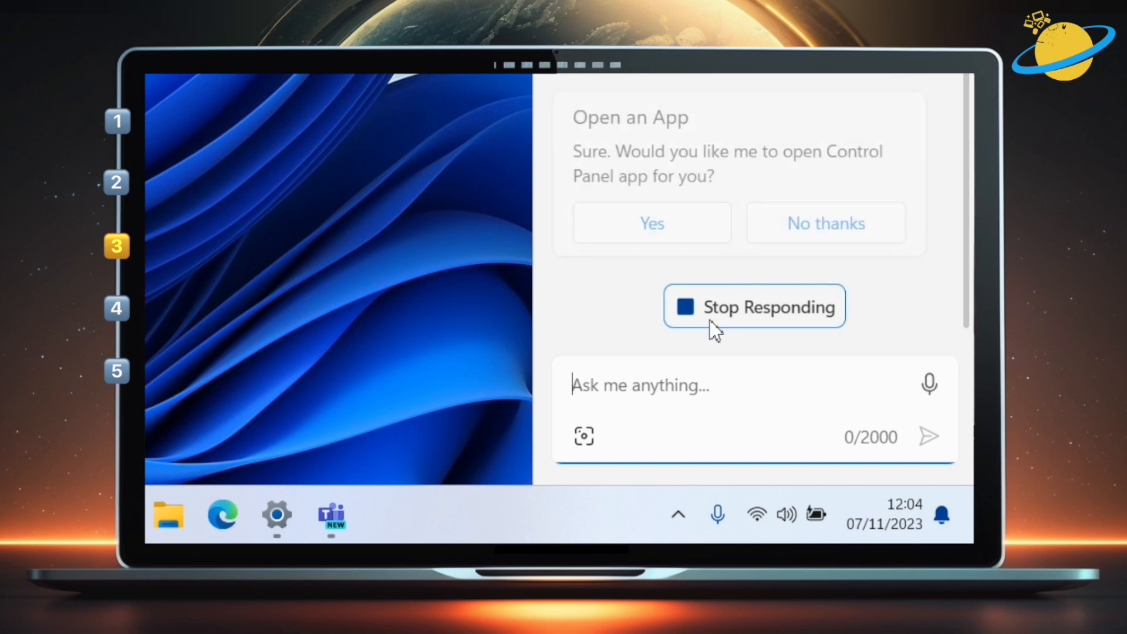
mouse_move(650, 223)
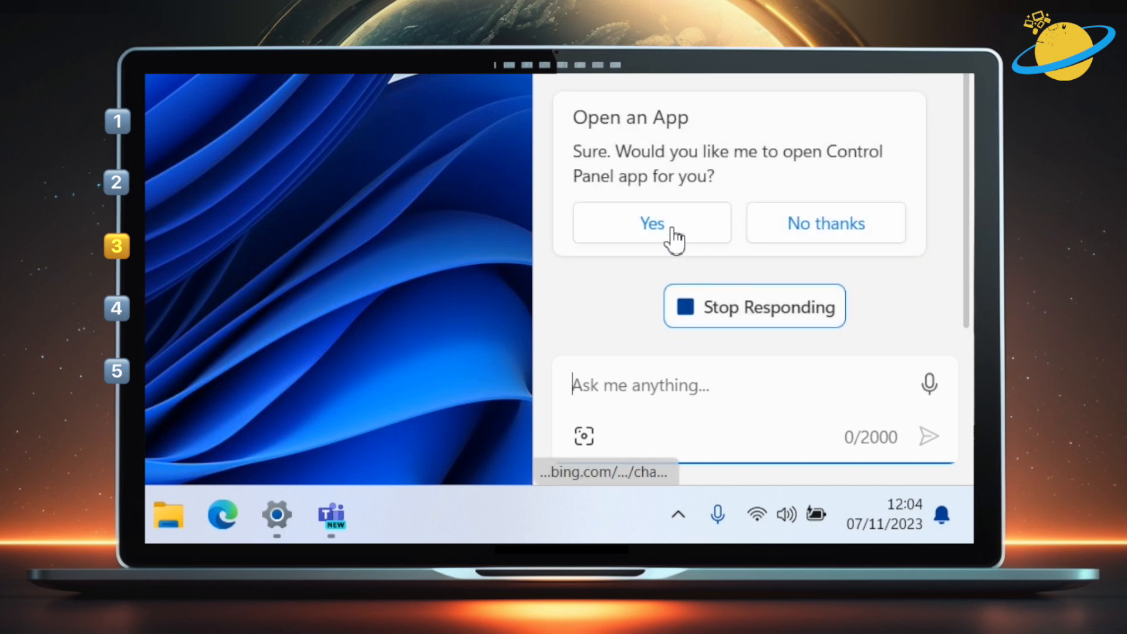
click(651, 224)
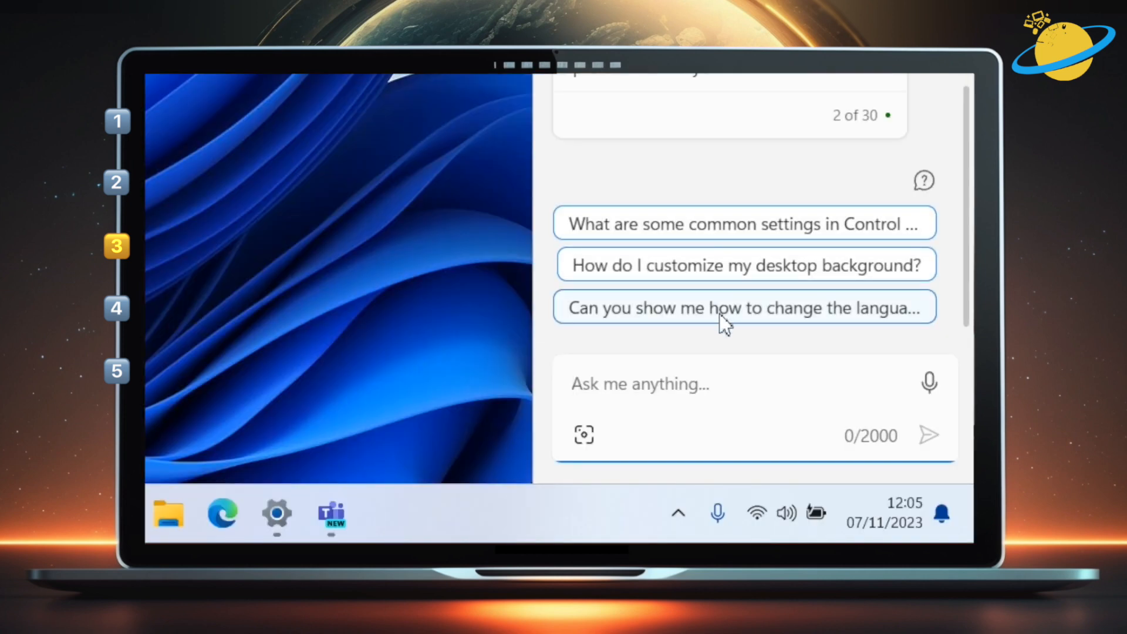
Ask Copilot to turn on Bluetooth and confirm in the Turn on Bluetooth card.
text(Turn on bluetooth)
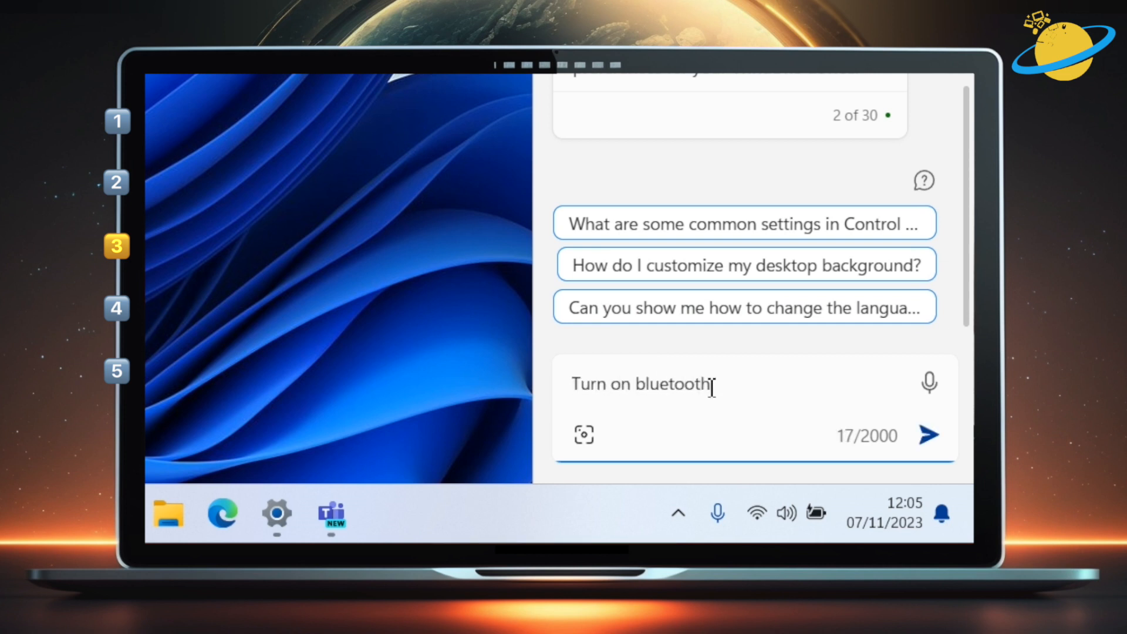
click(930, 435)
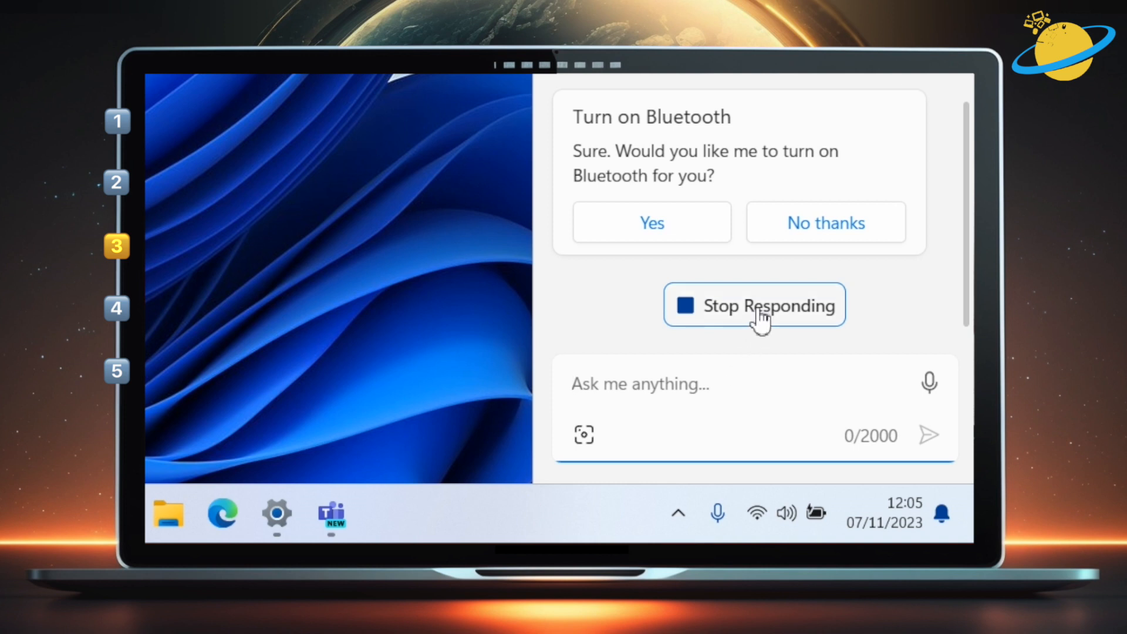
click(753, 304)
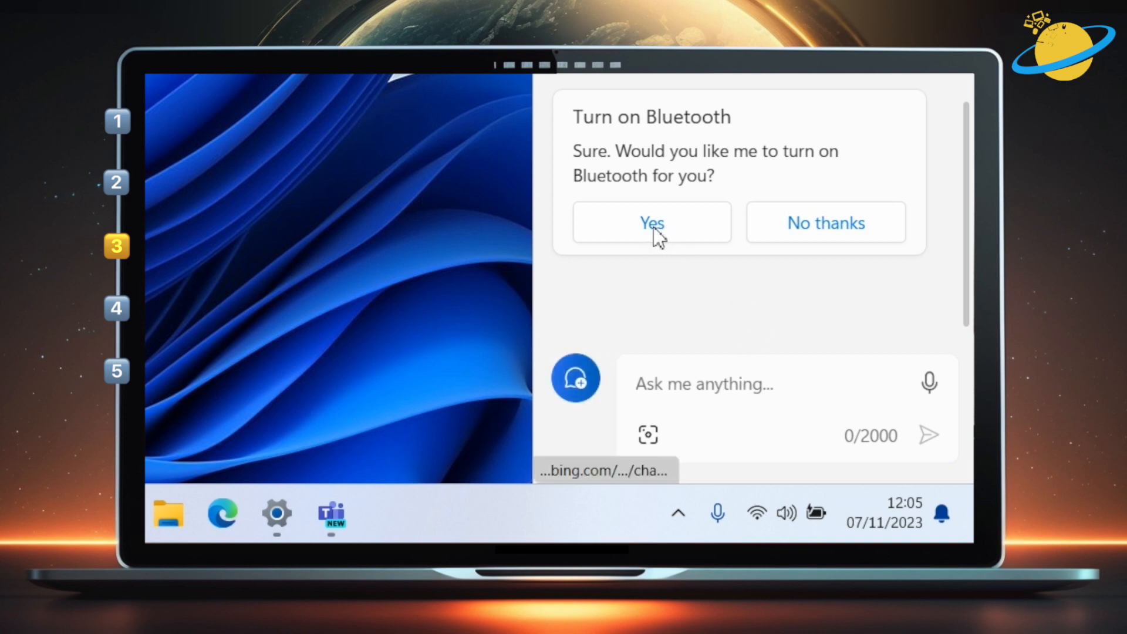
click(650, 222)
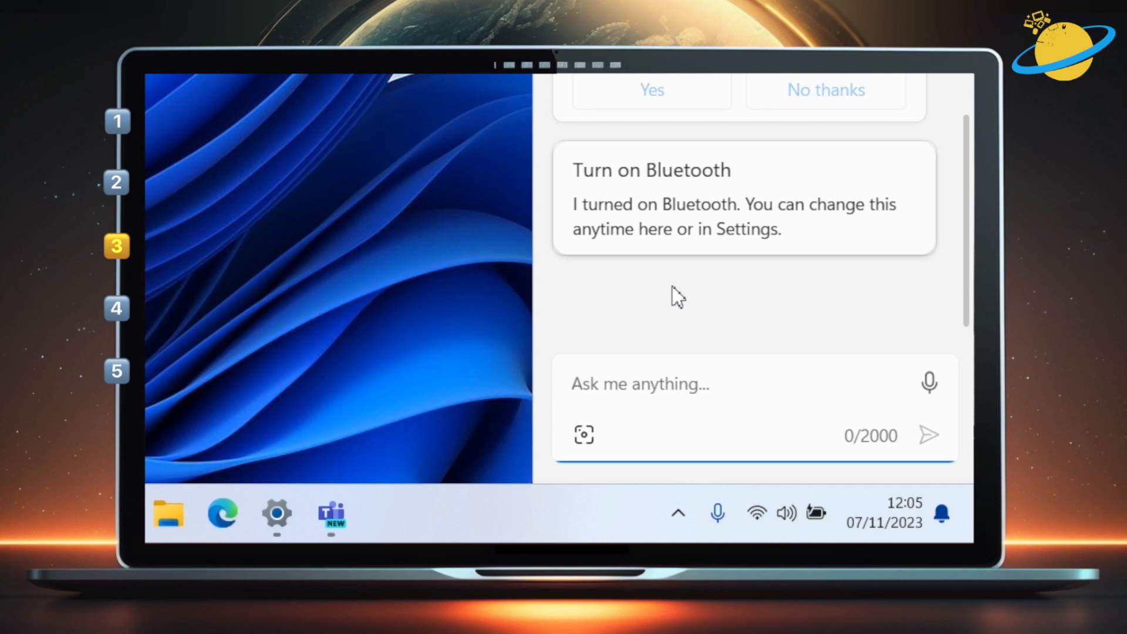
Request an image of a sunset over the ocean and view the first result.
text(c)
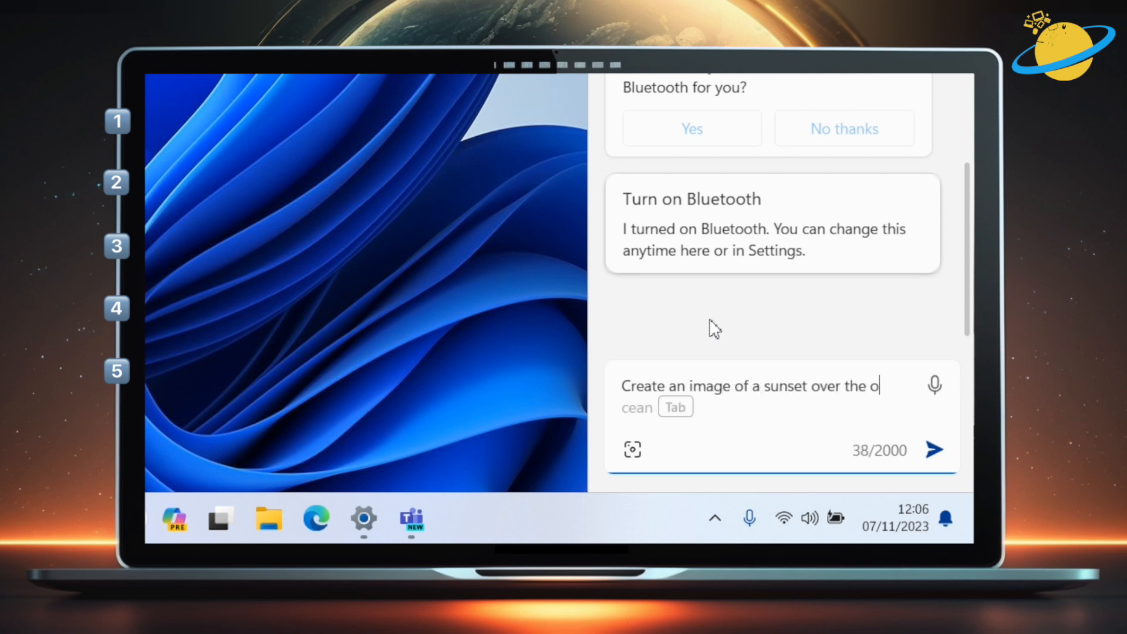
click(935, 449)
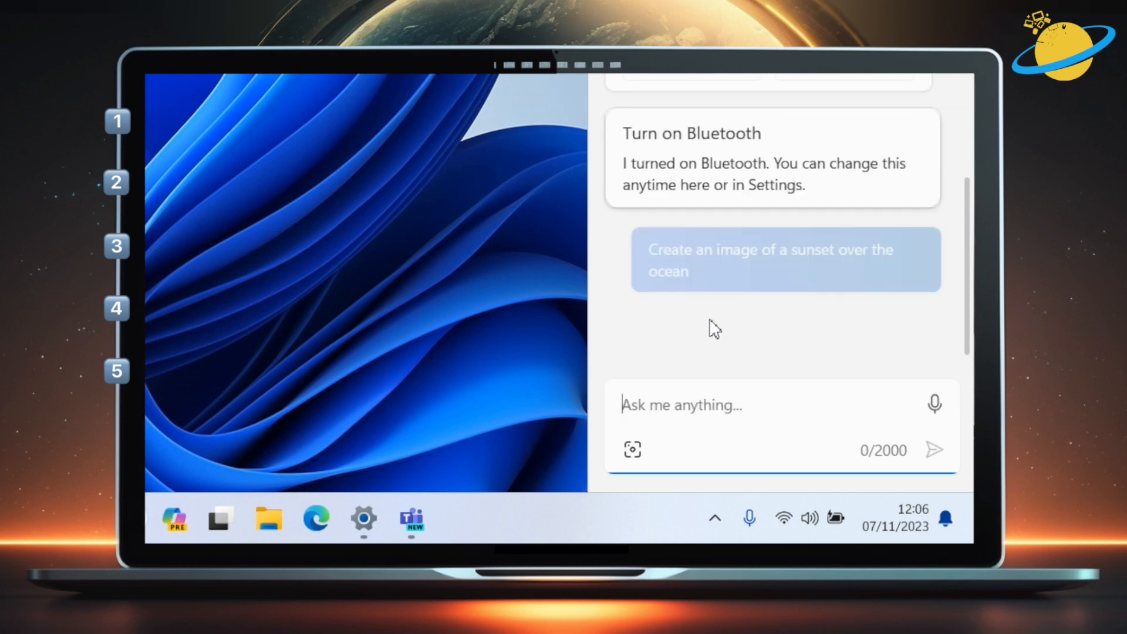
click(934, 449)
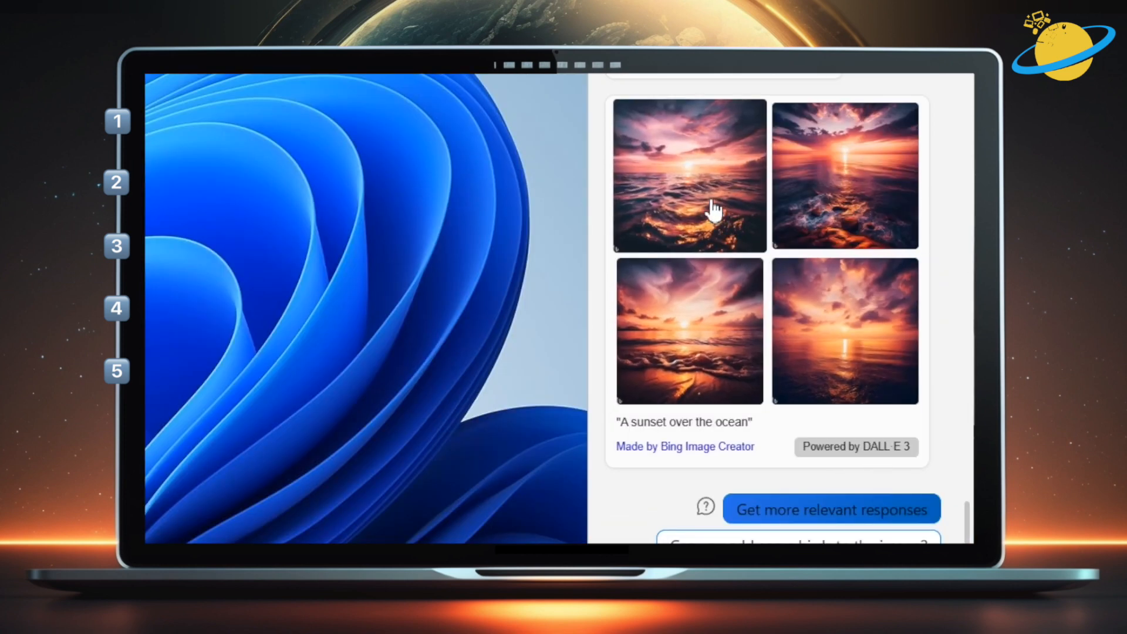
click(689, 173)
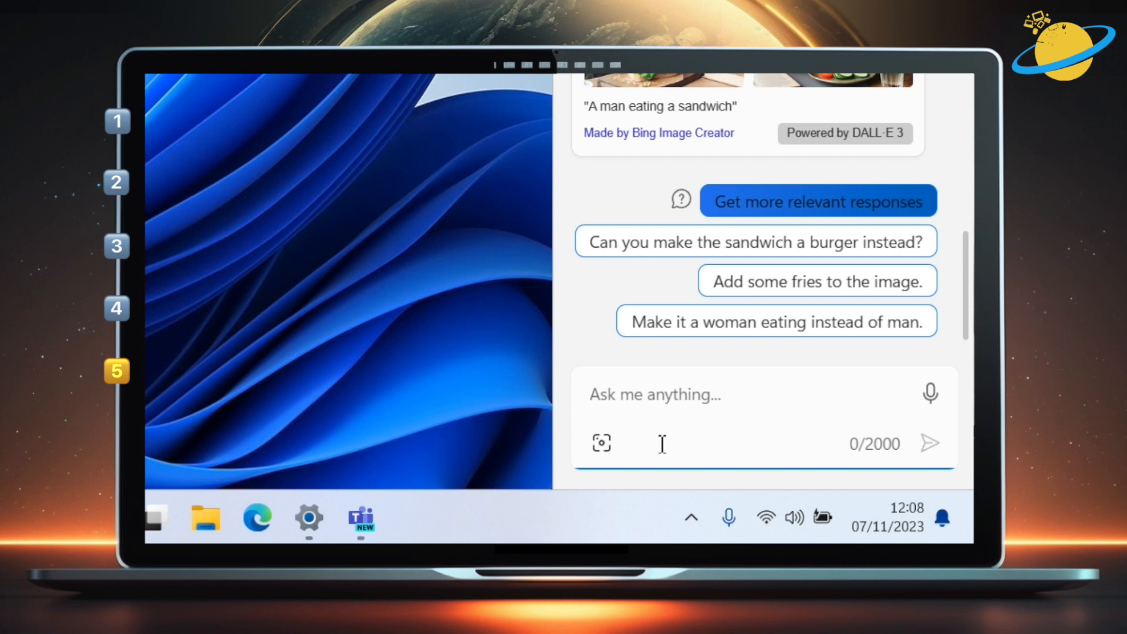
Ask Copilot to launch Excel and confirm with Yes.
text(La)
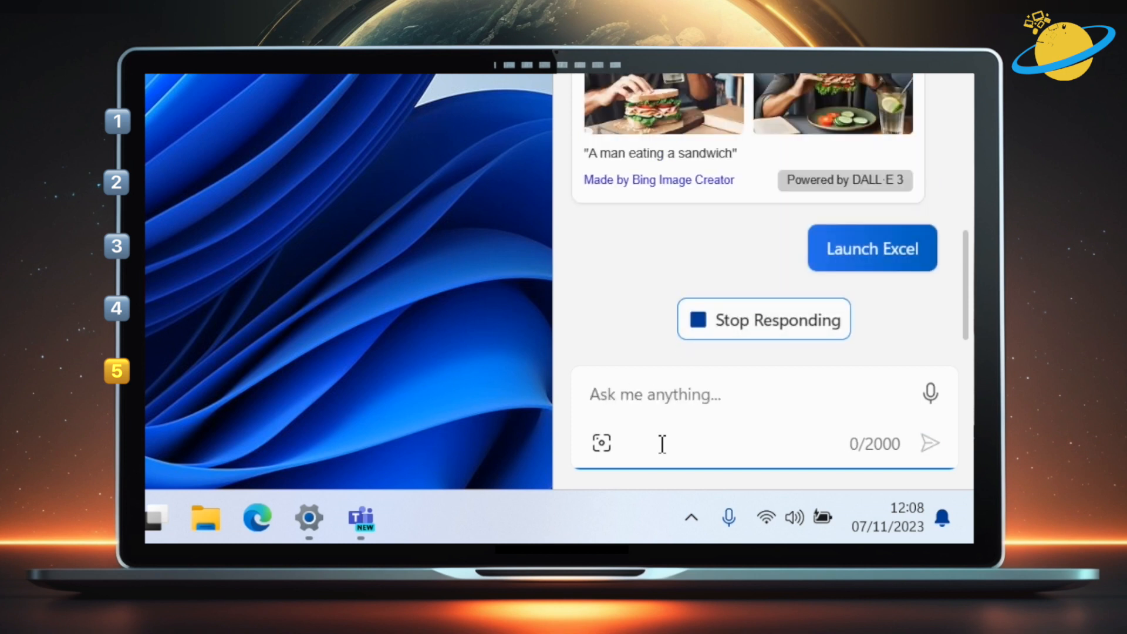
click(871, 247)
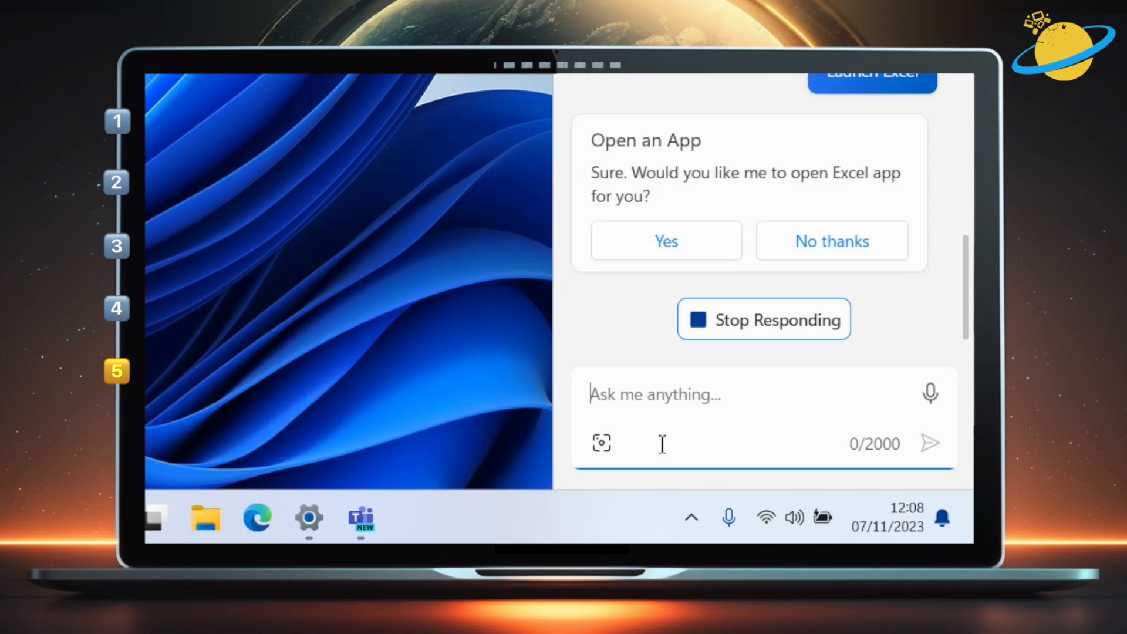
click(763, 319)
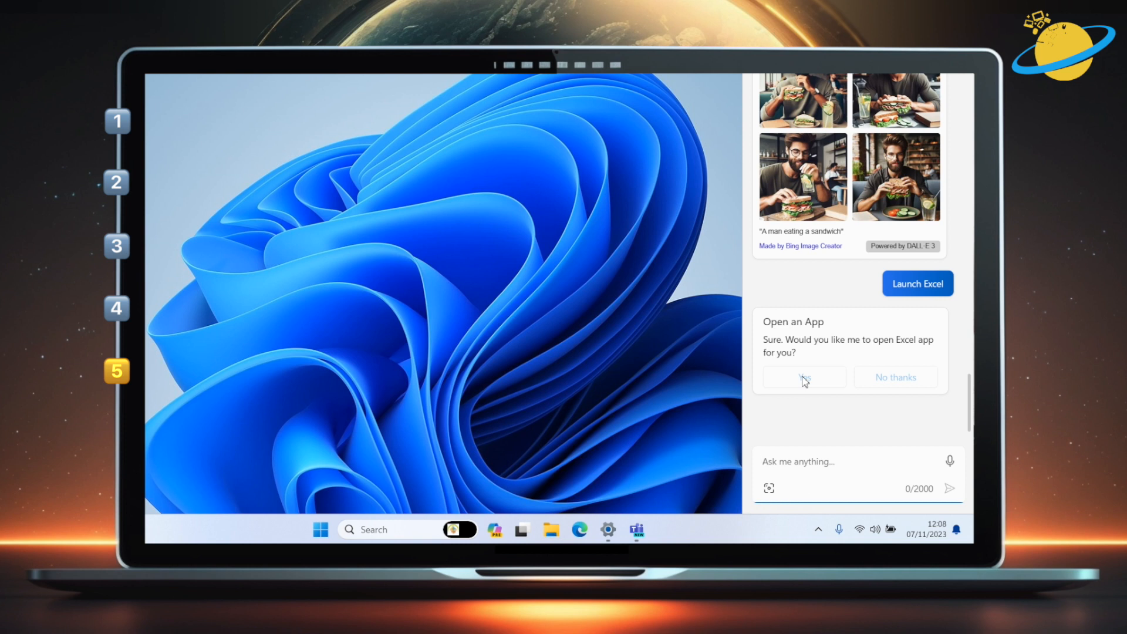
click(804, 377)
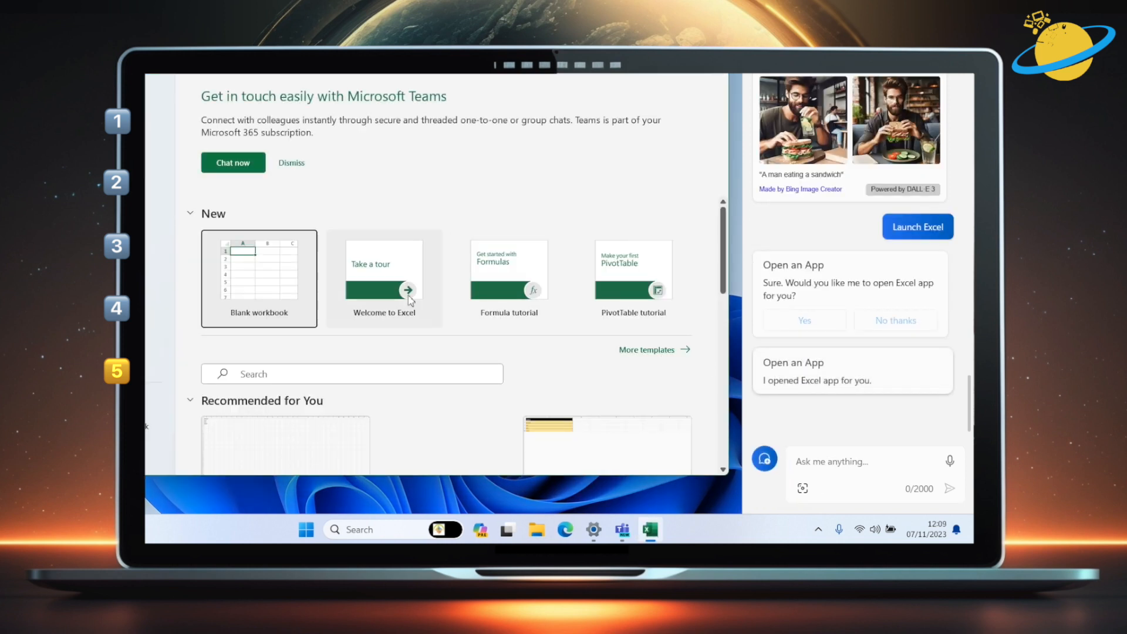
Start a new Excel workbook and request a table of the warmest countries' average temperatures.
click(259, 279)
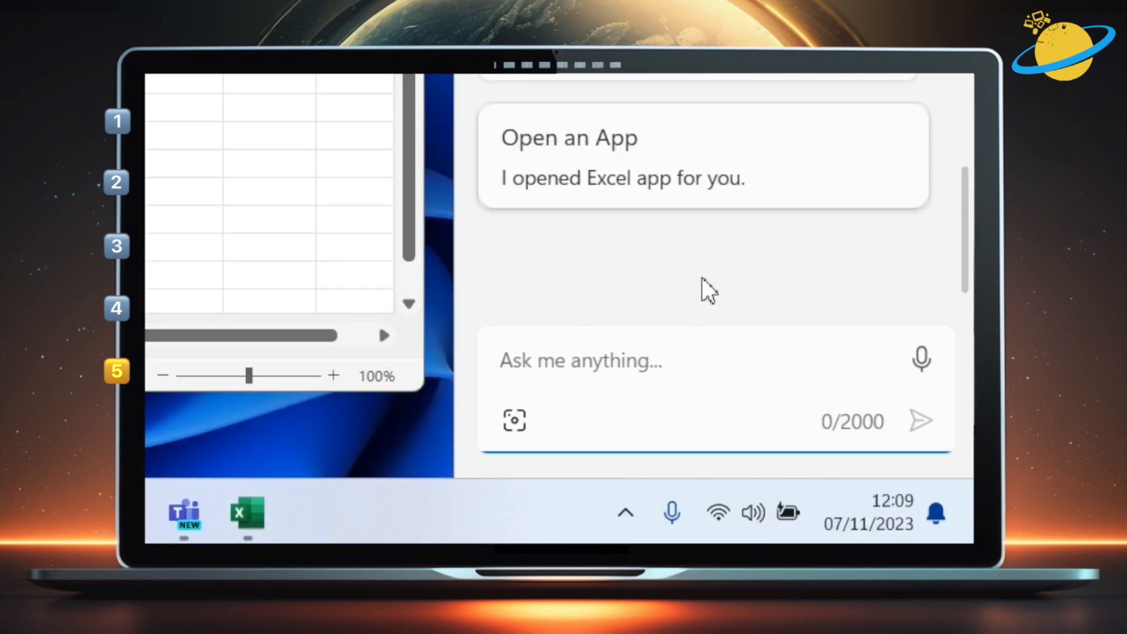
text(Create a table containing the warmest)
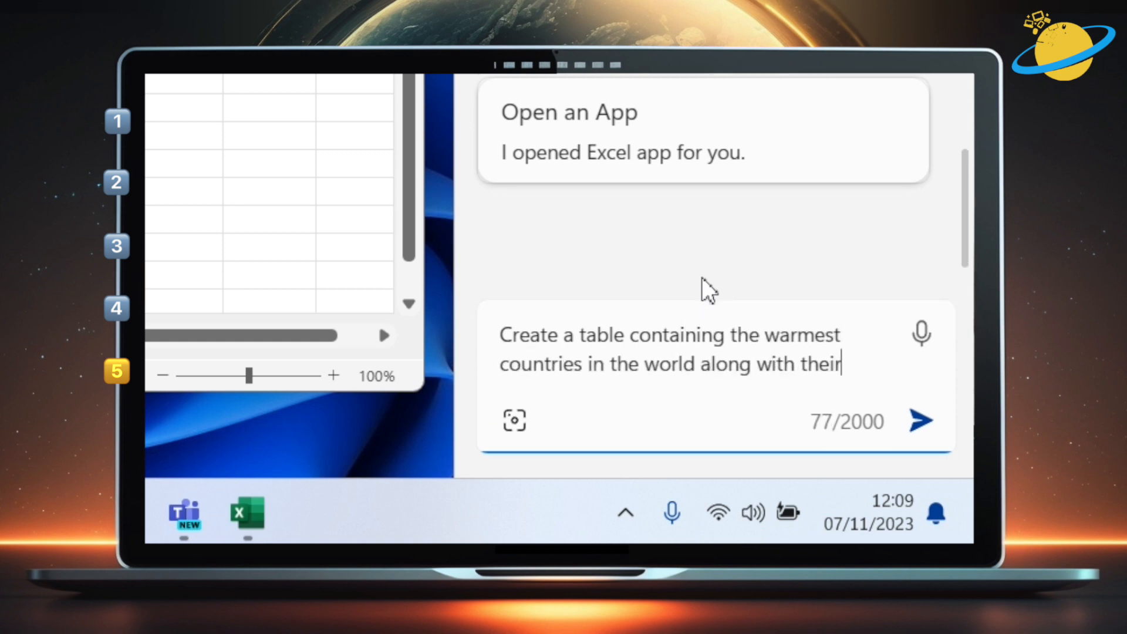
click(922, 421)
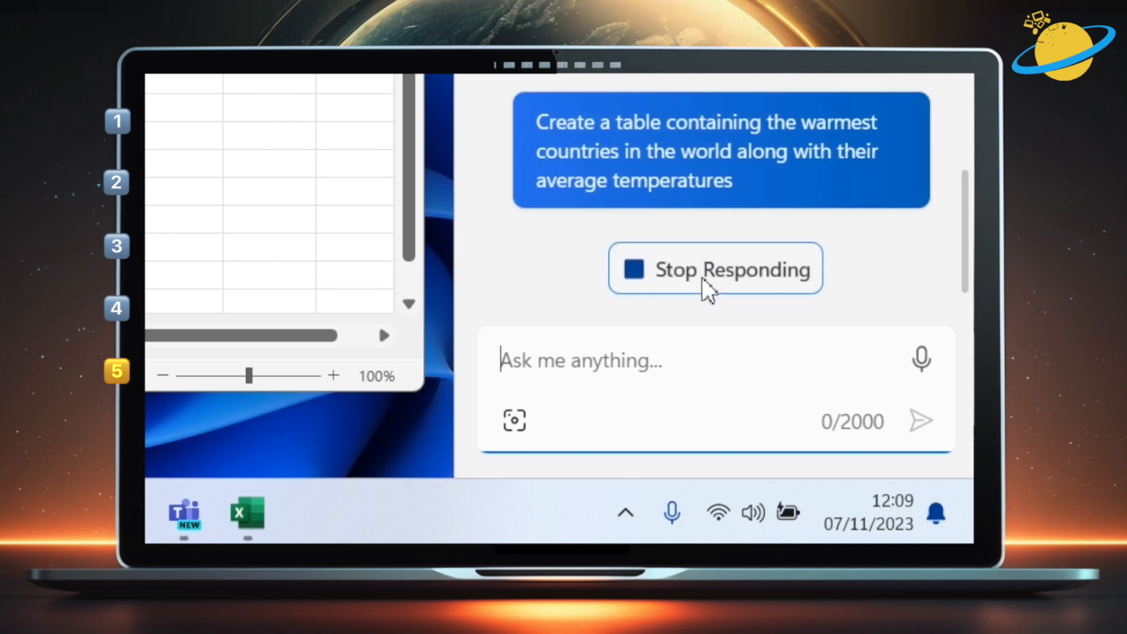